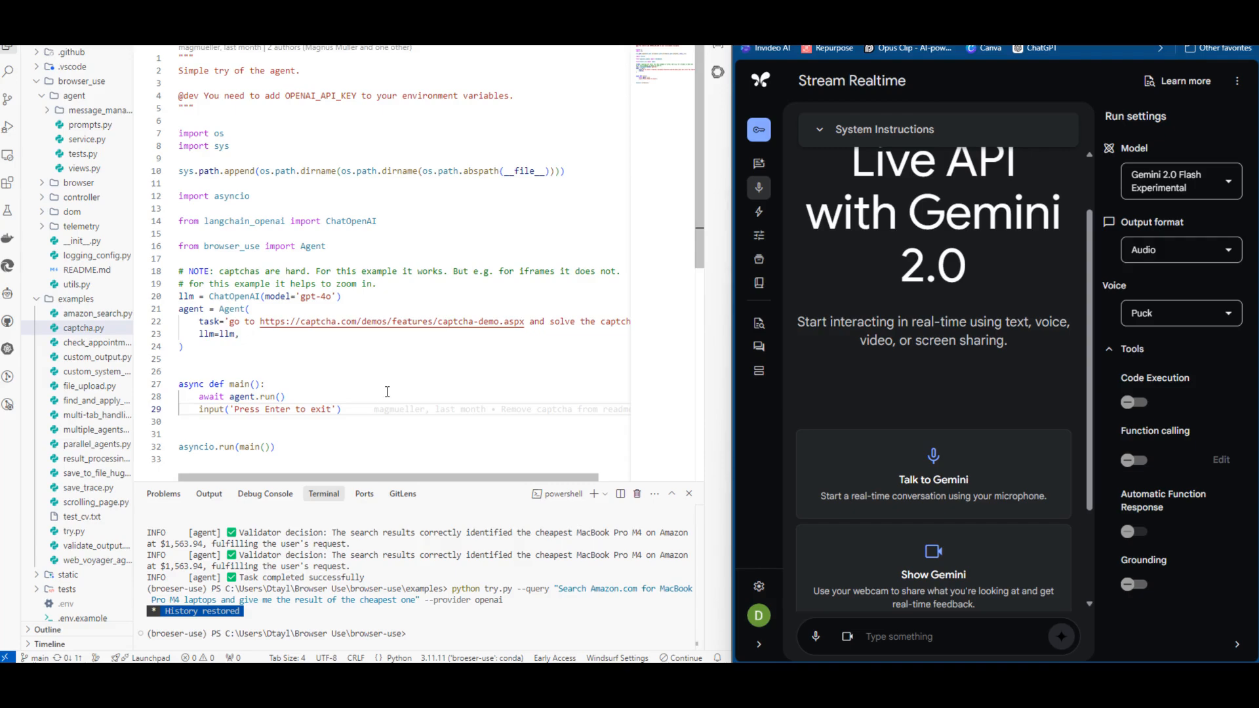
mouse_move(406, 431)
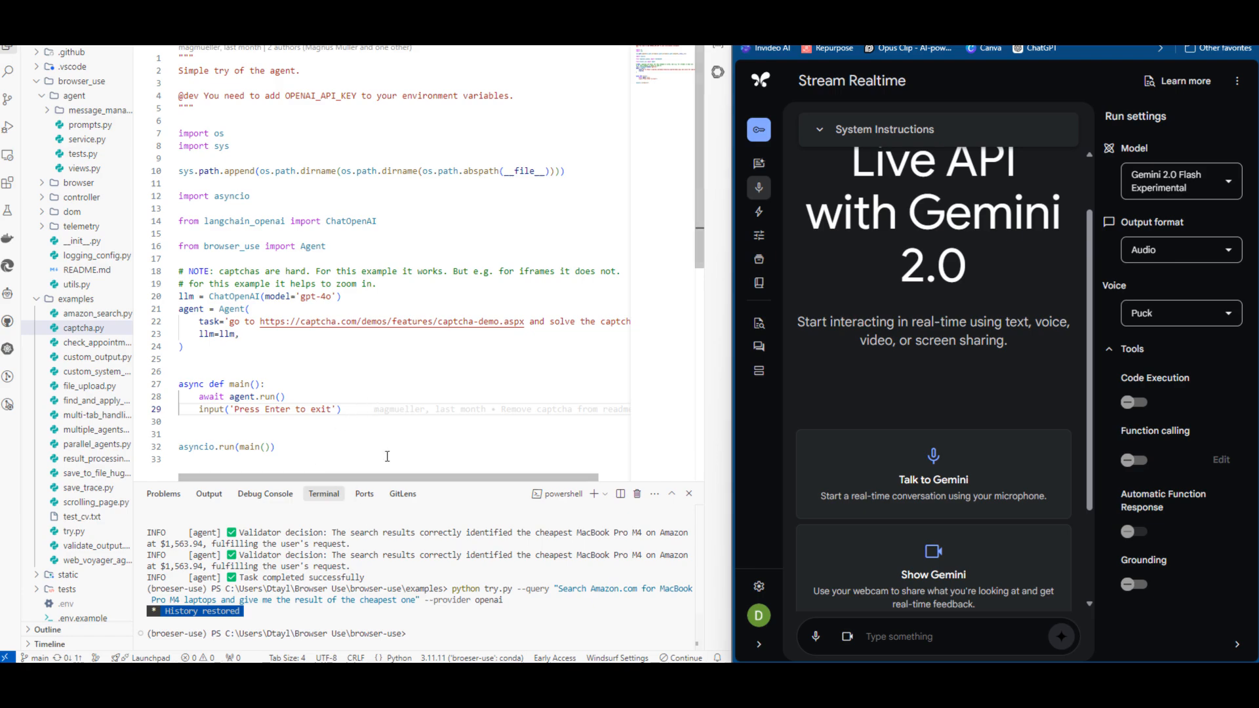
mouse_move(753, 403)
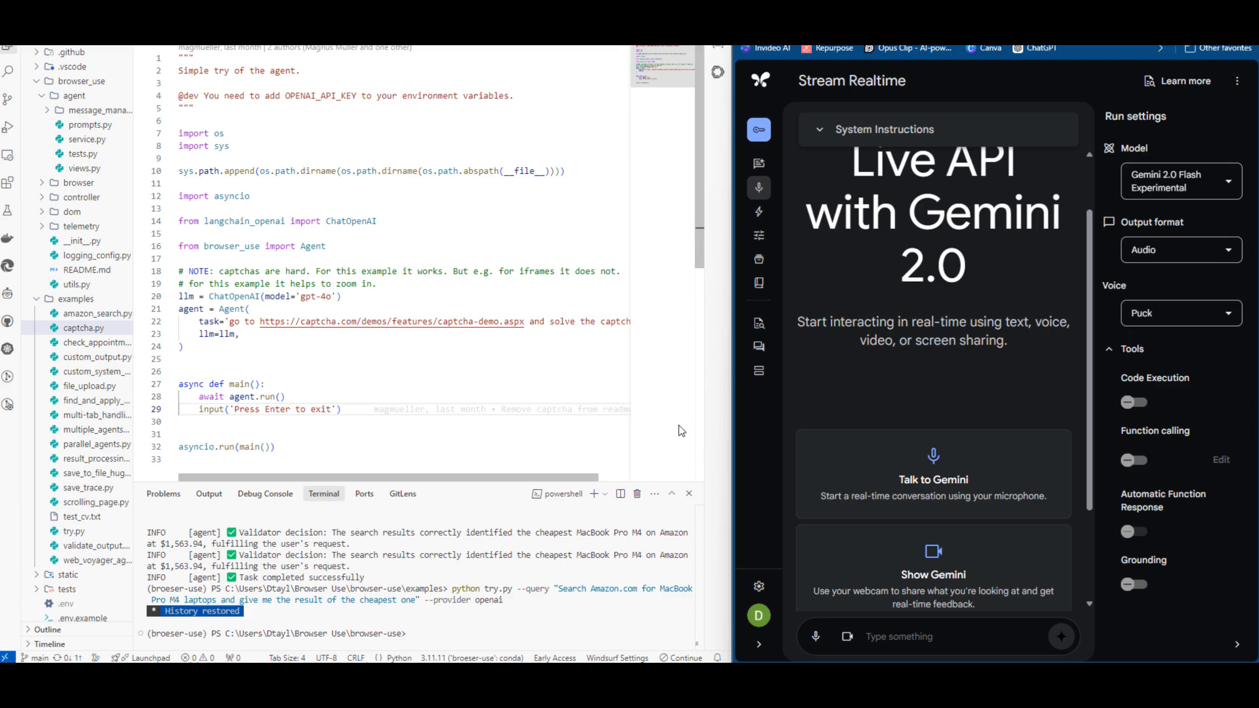
Share the Windsurf window displaying captcha.py so Gemini can see the code live
scroll("down", 3)
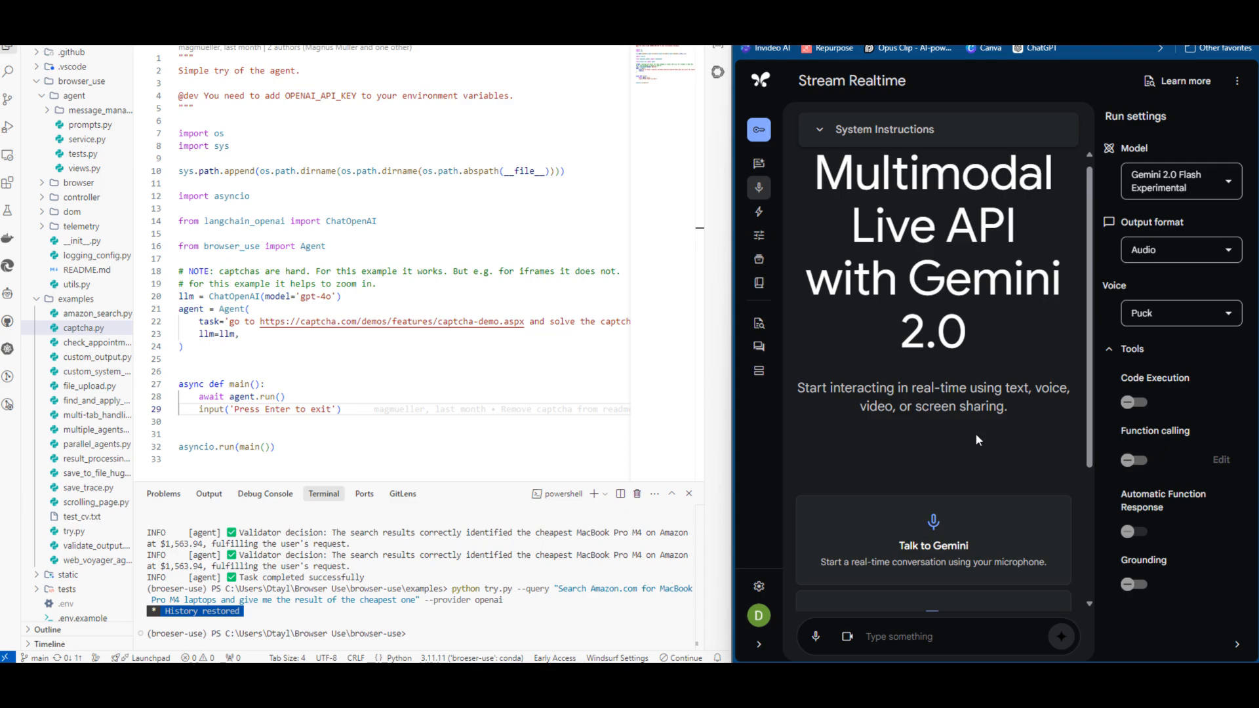
mouse_move(960, 453)
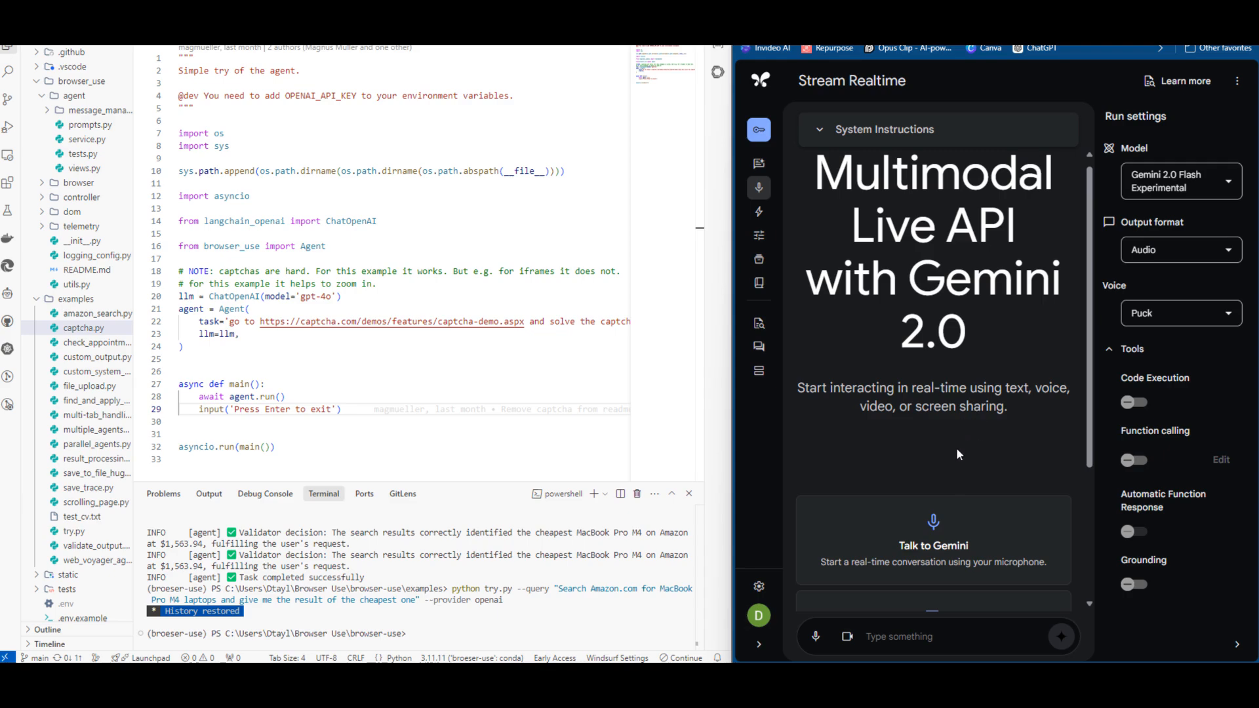
scroll("down", 3)
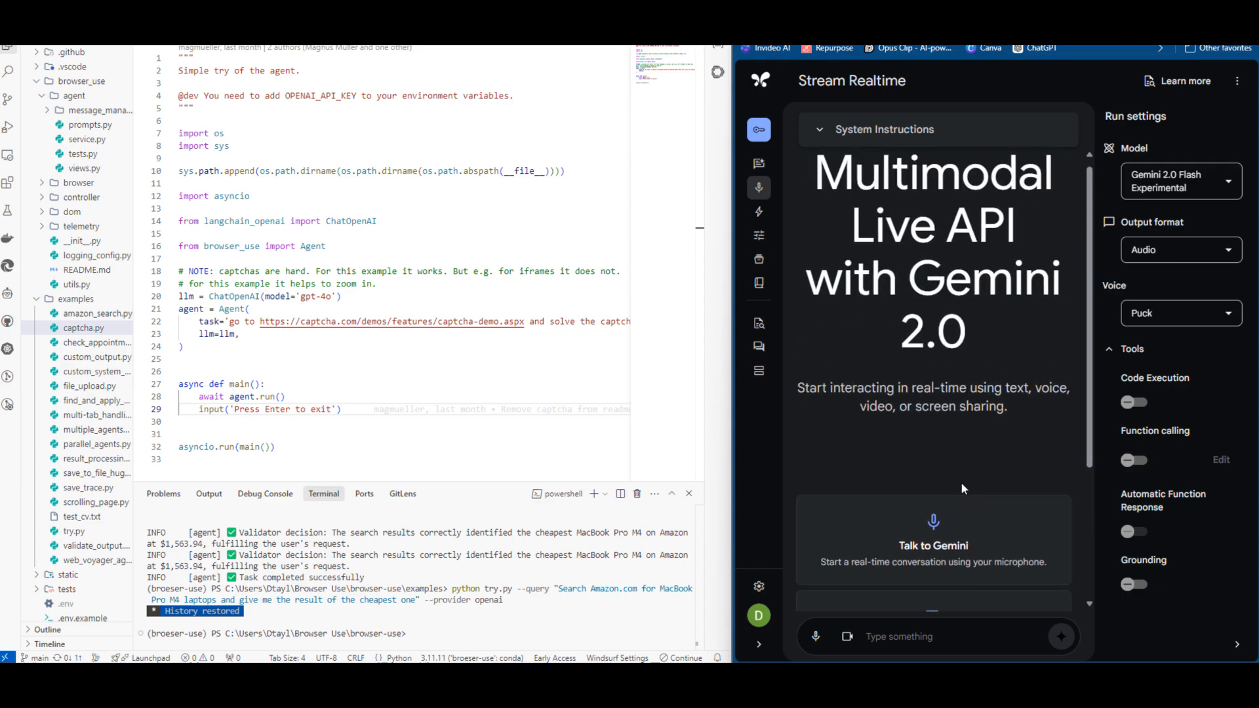
mouse_move(965, 484)
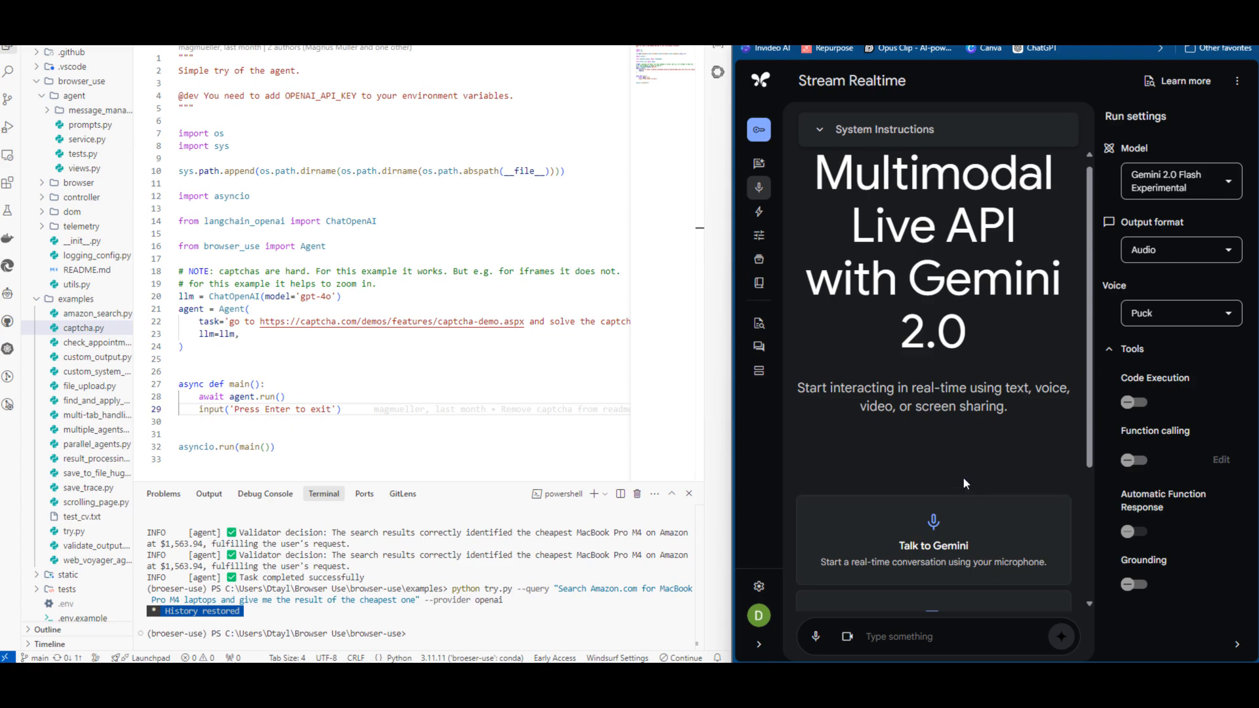
mouse_move(963, 496)
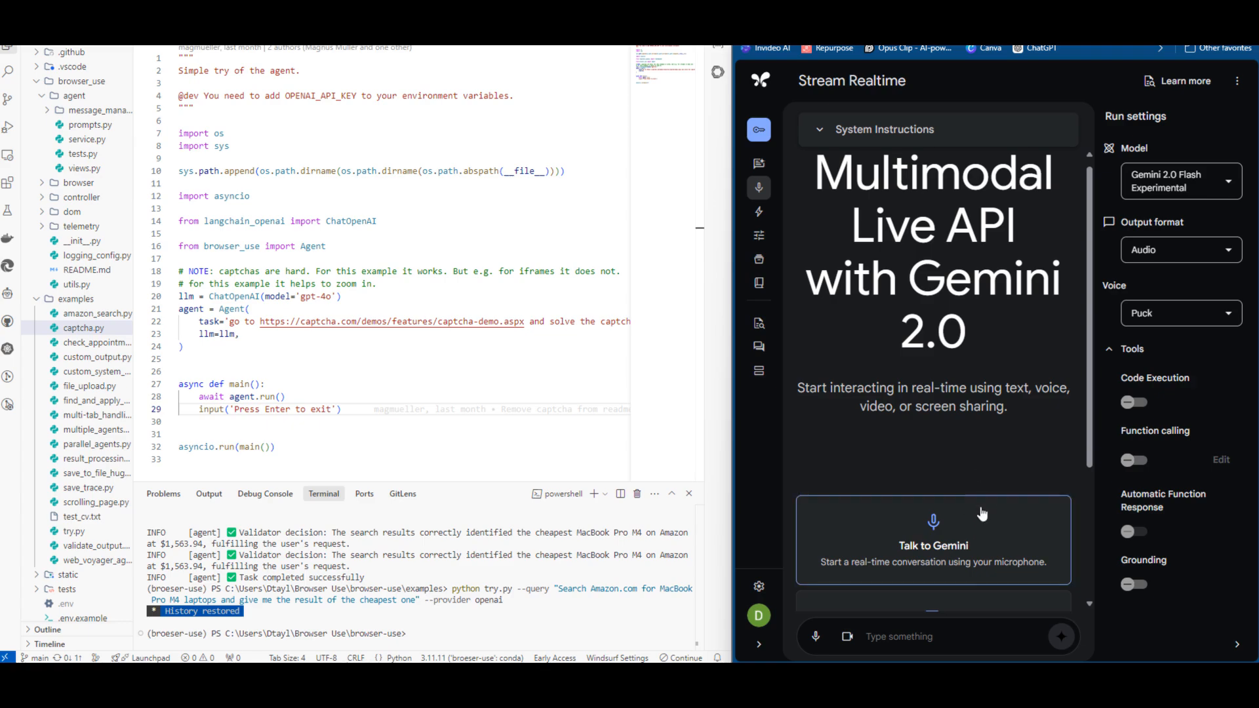
mouse_move(957, 567)
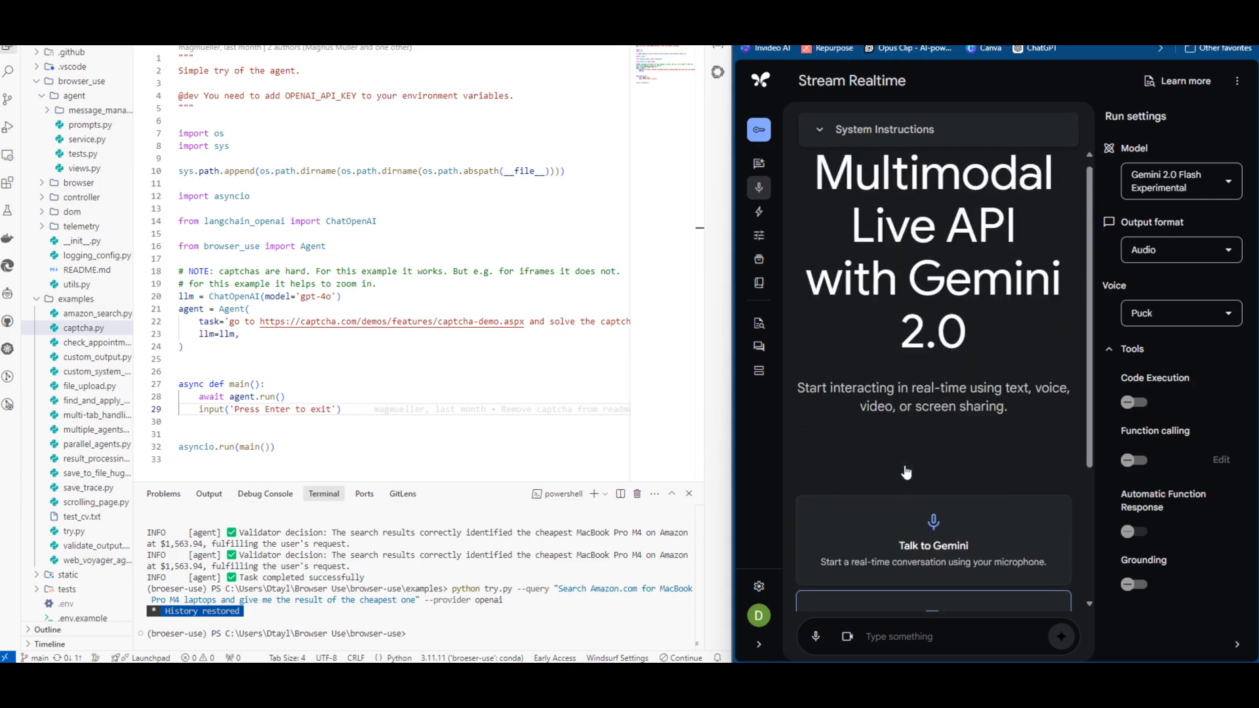
mouse_move(930, 460)
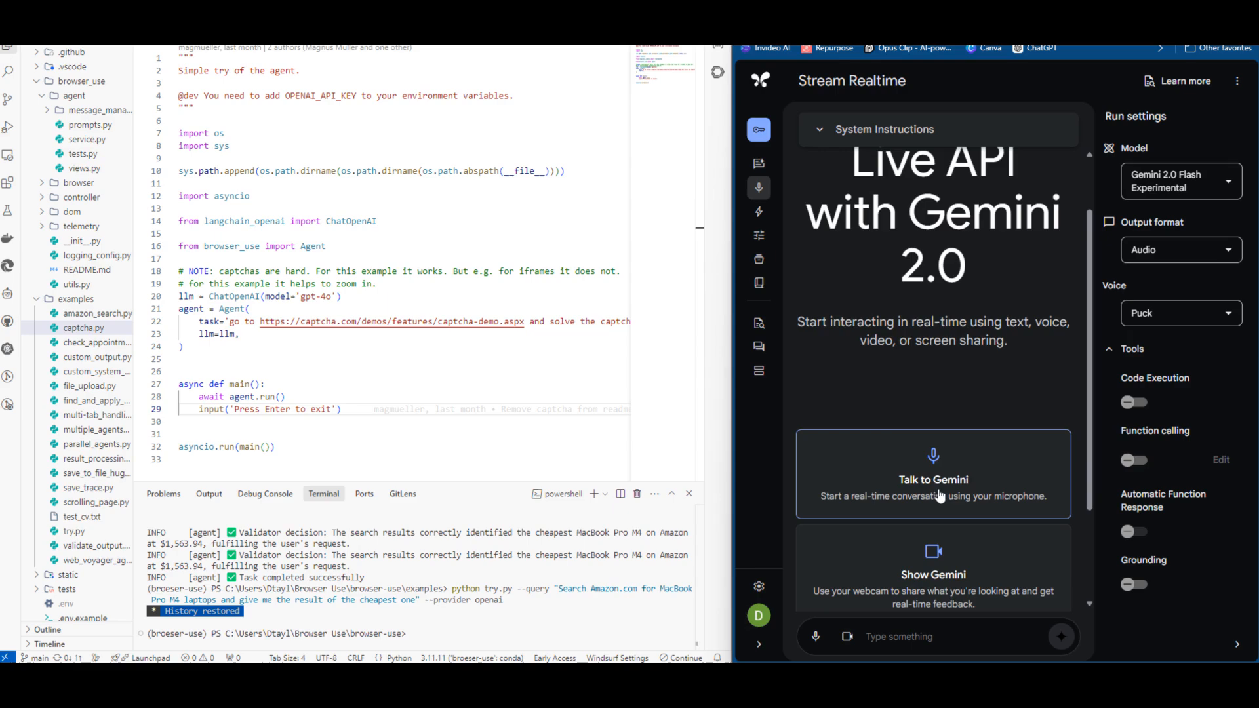
scroll("down", 3)
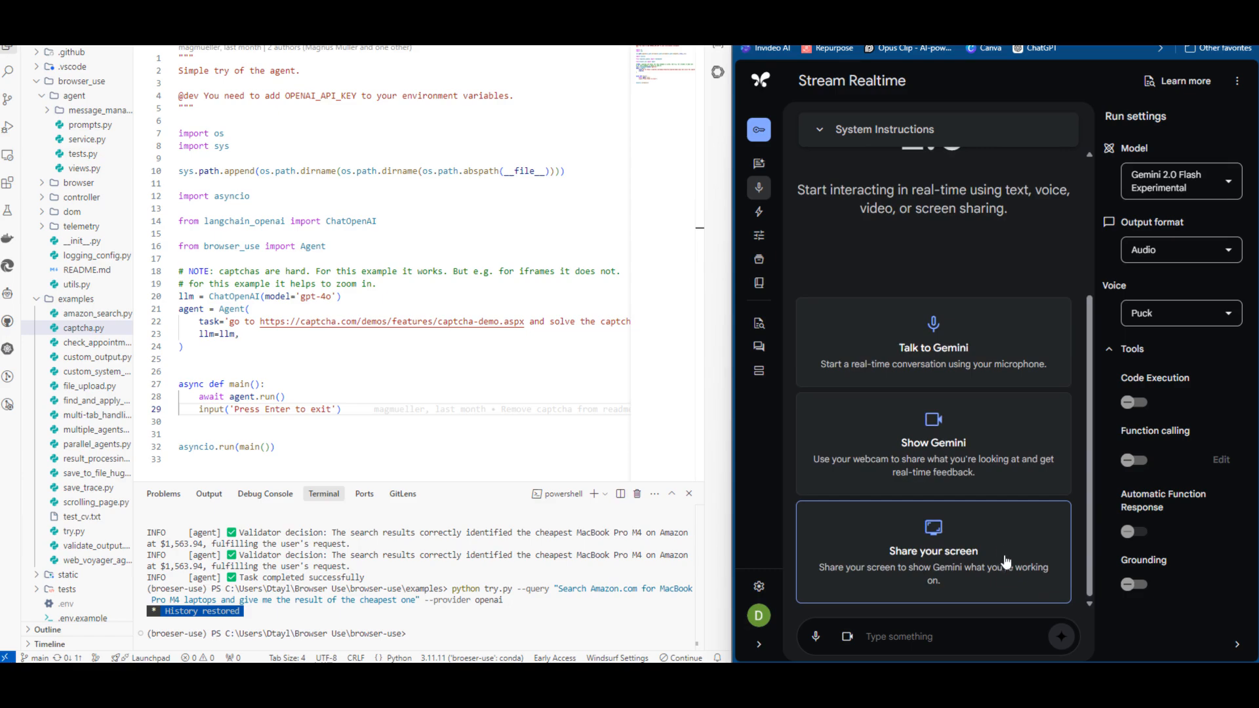
mouse_move(1007, 563)
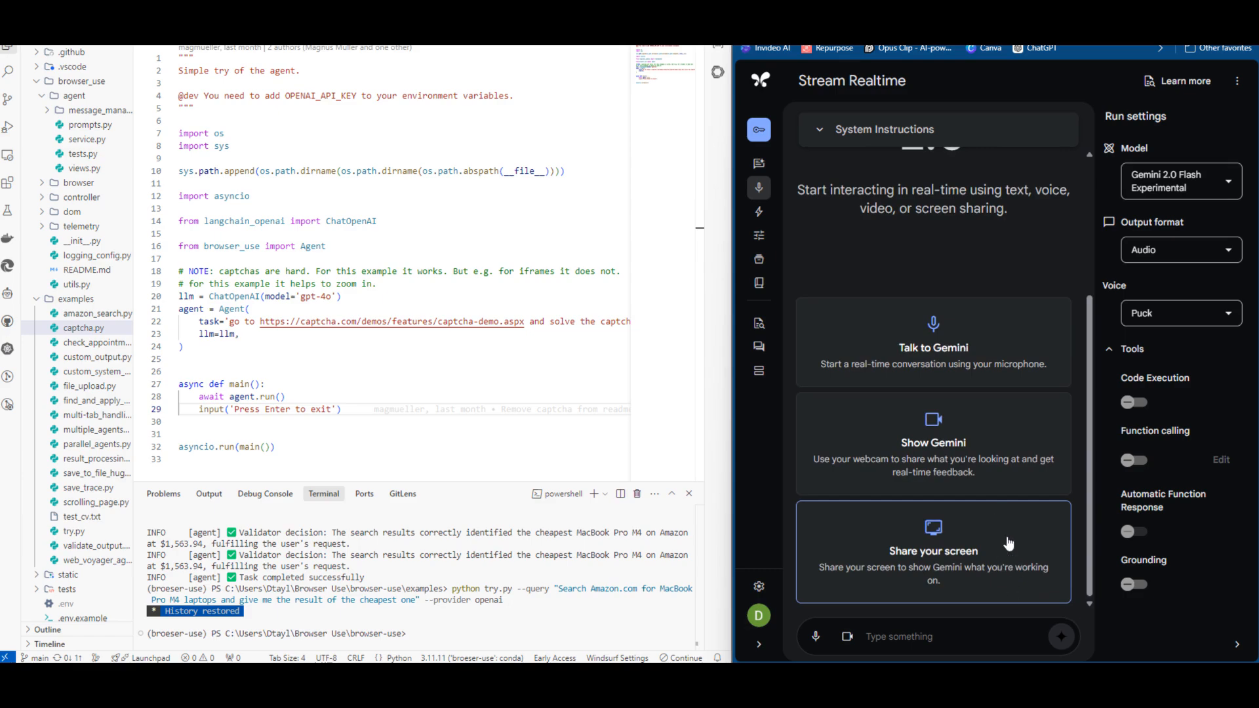
mouse_move(995, 488)
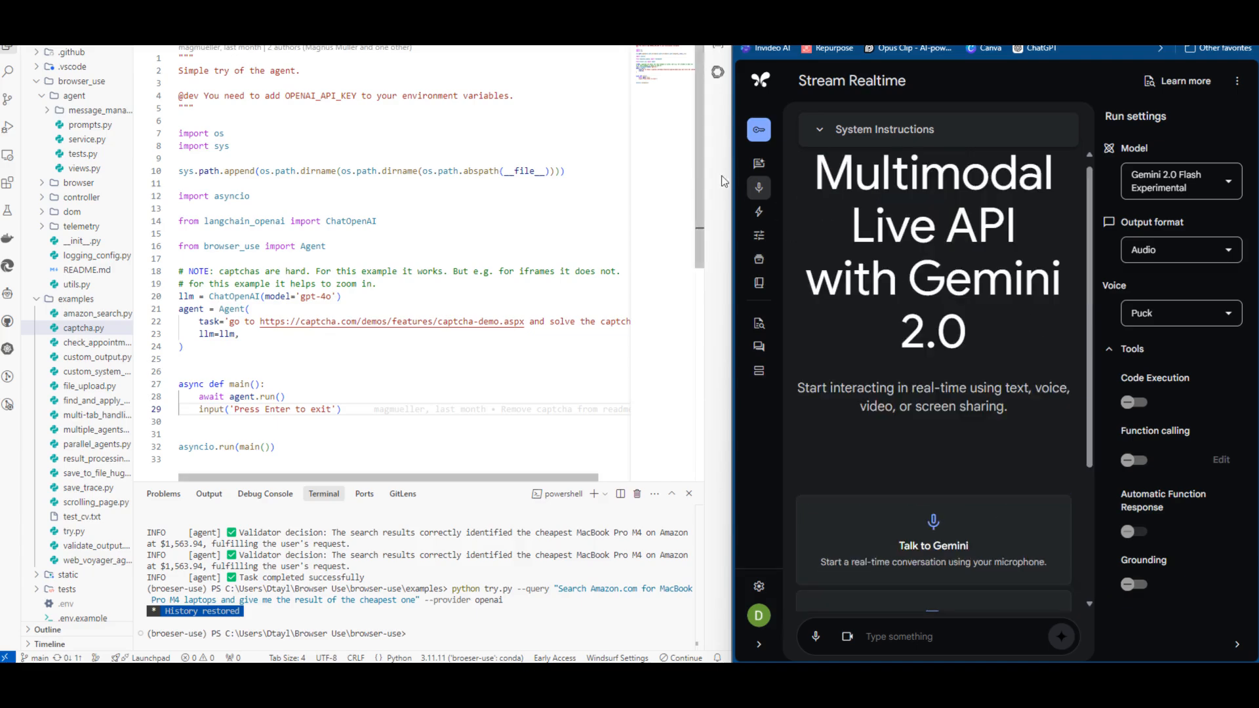
scroll("down", 3)
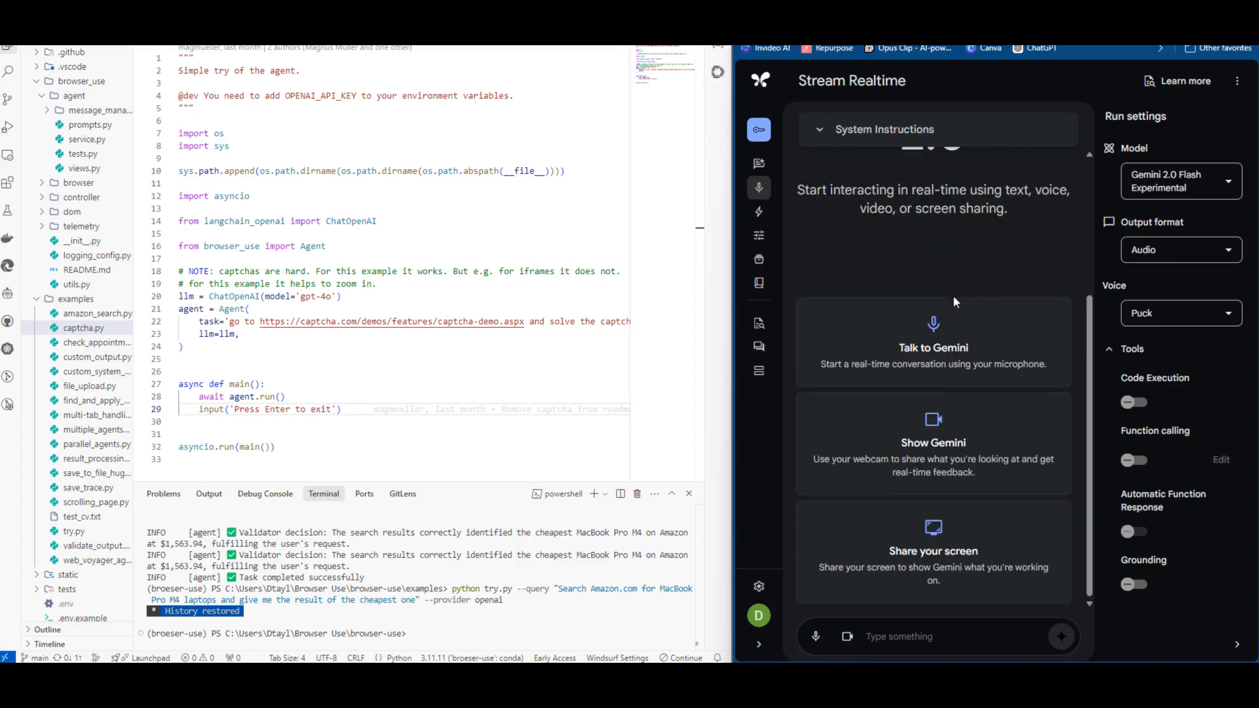
mouse_move(942, 363)
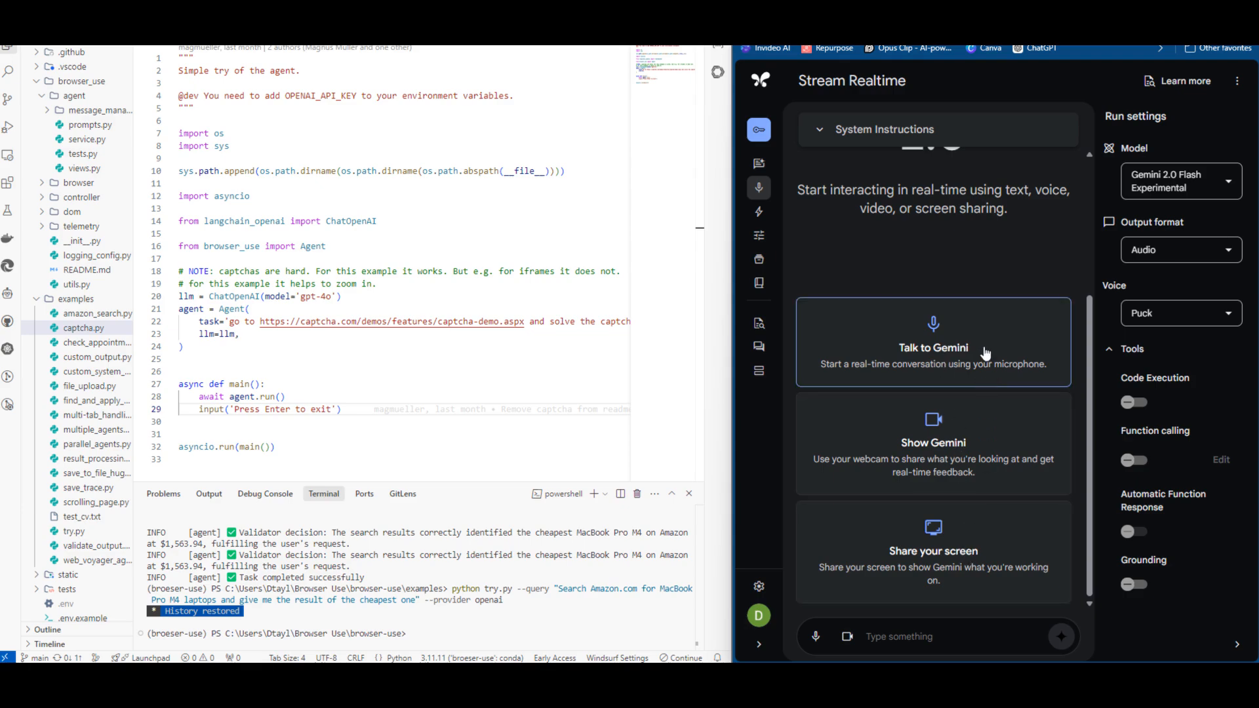
mouse_move(971, 324)
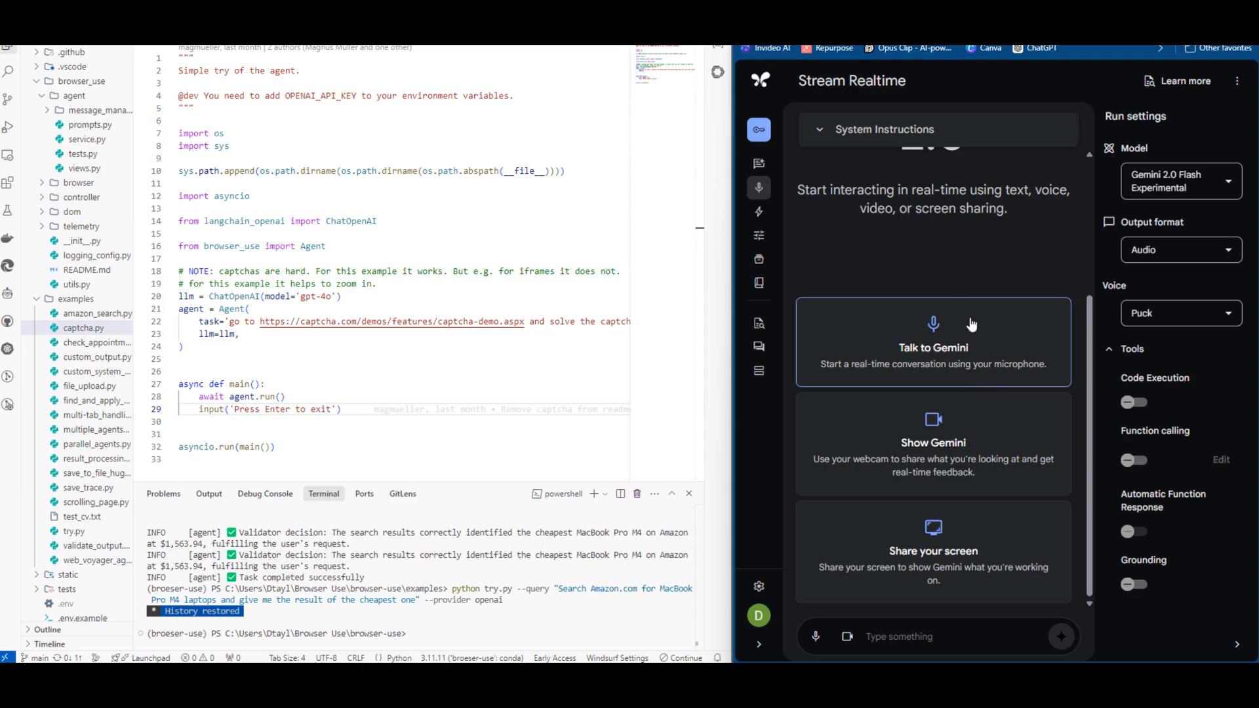
mouse_move(995, 353)
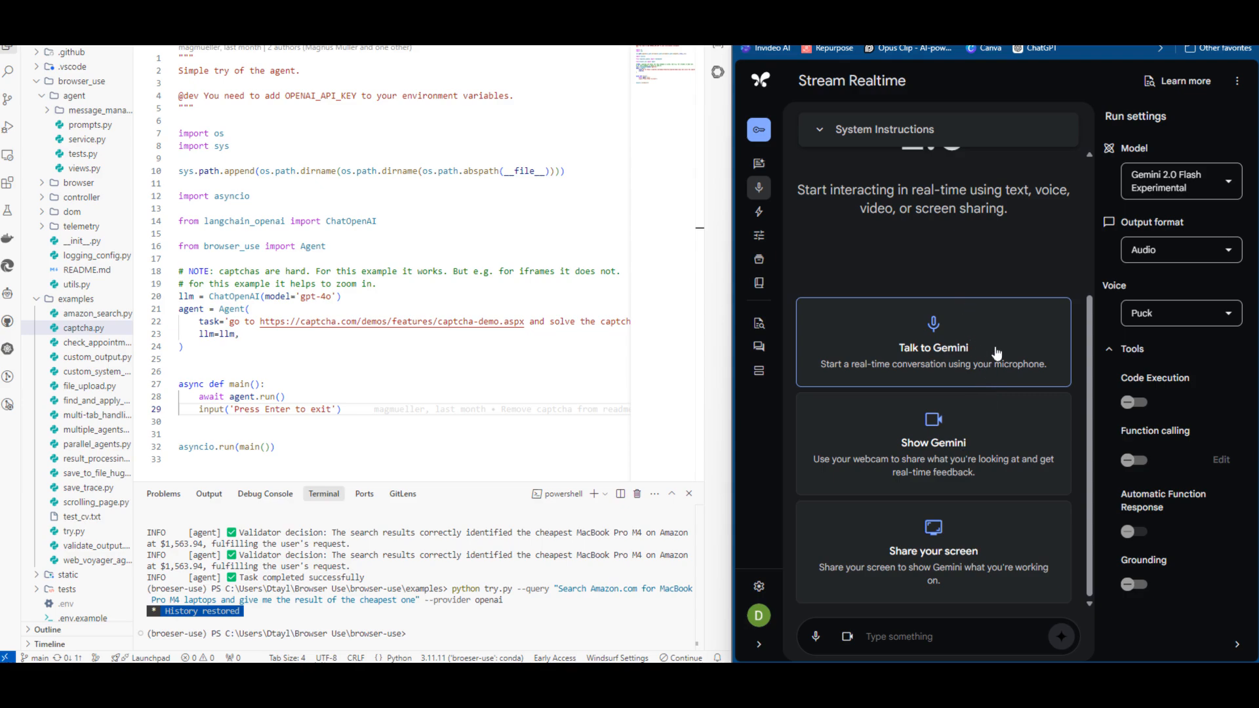
mouse_move(972, 356)
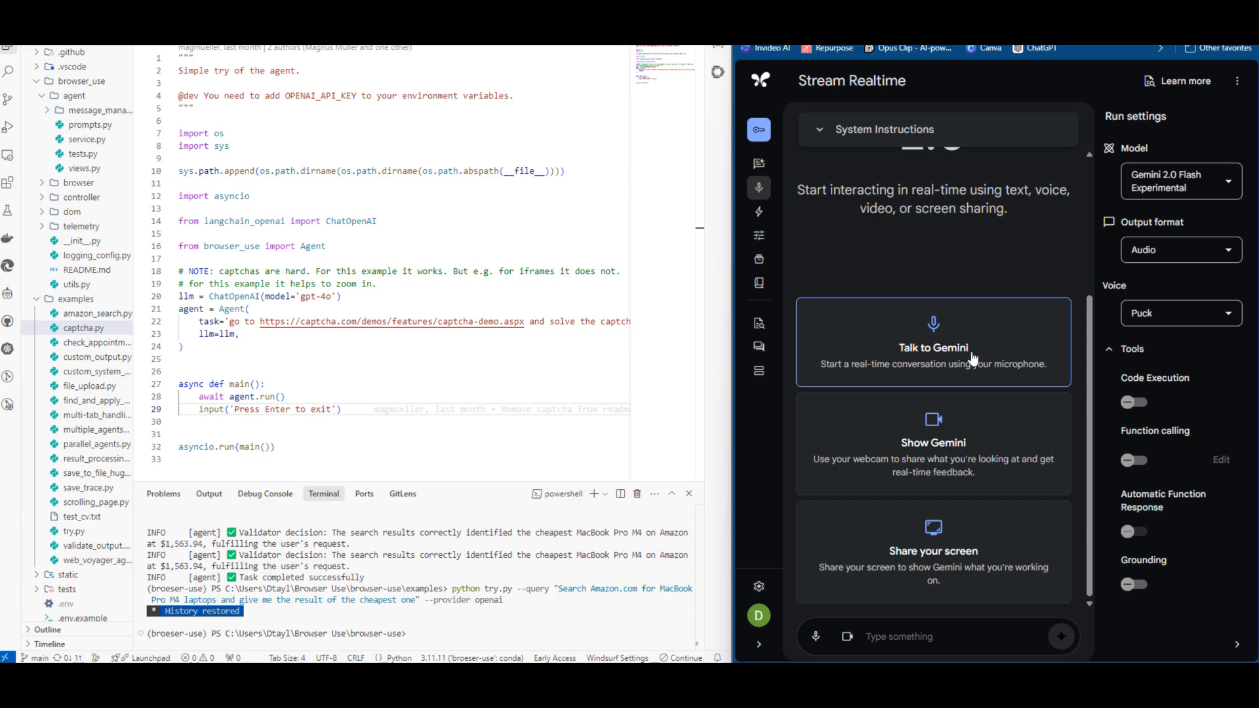
mouse_move(959, 353)
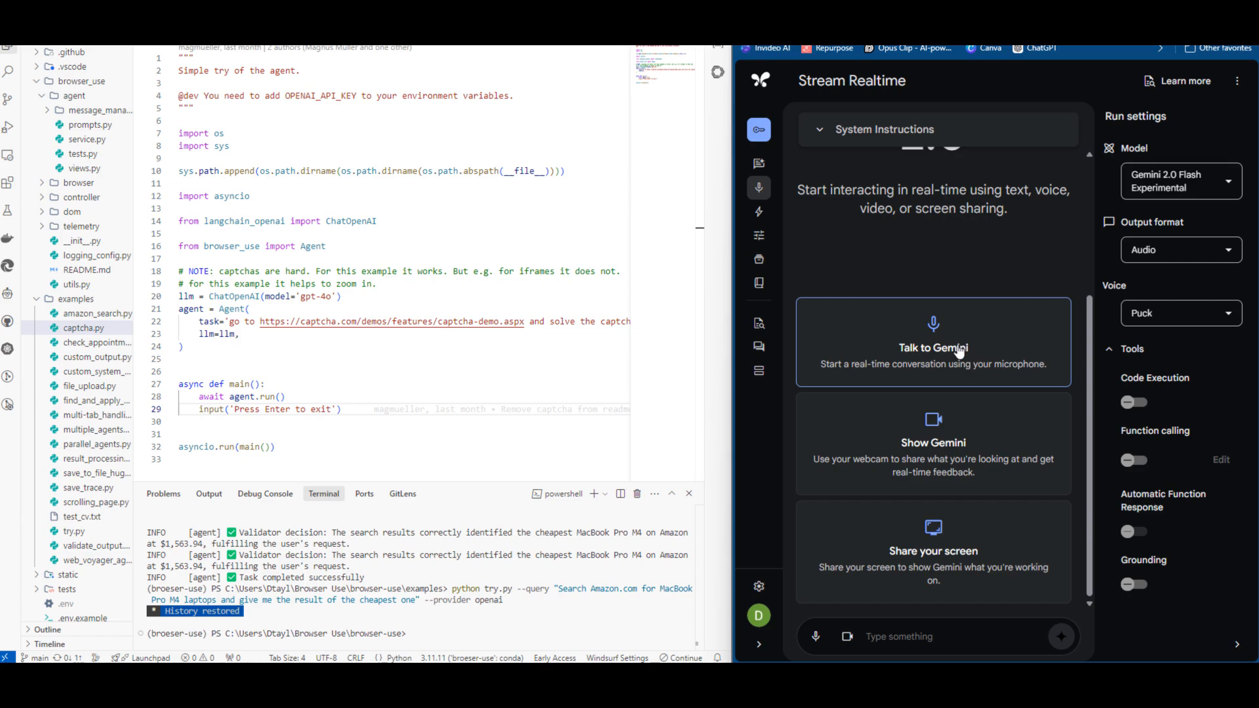
mouse_move(956, 351)
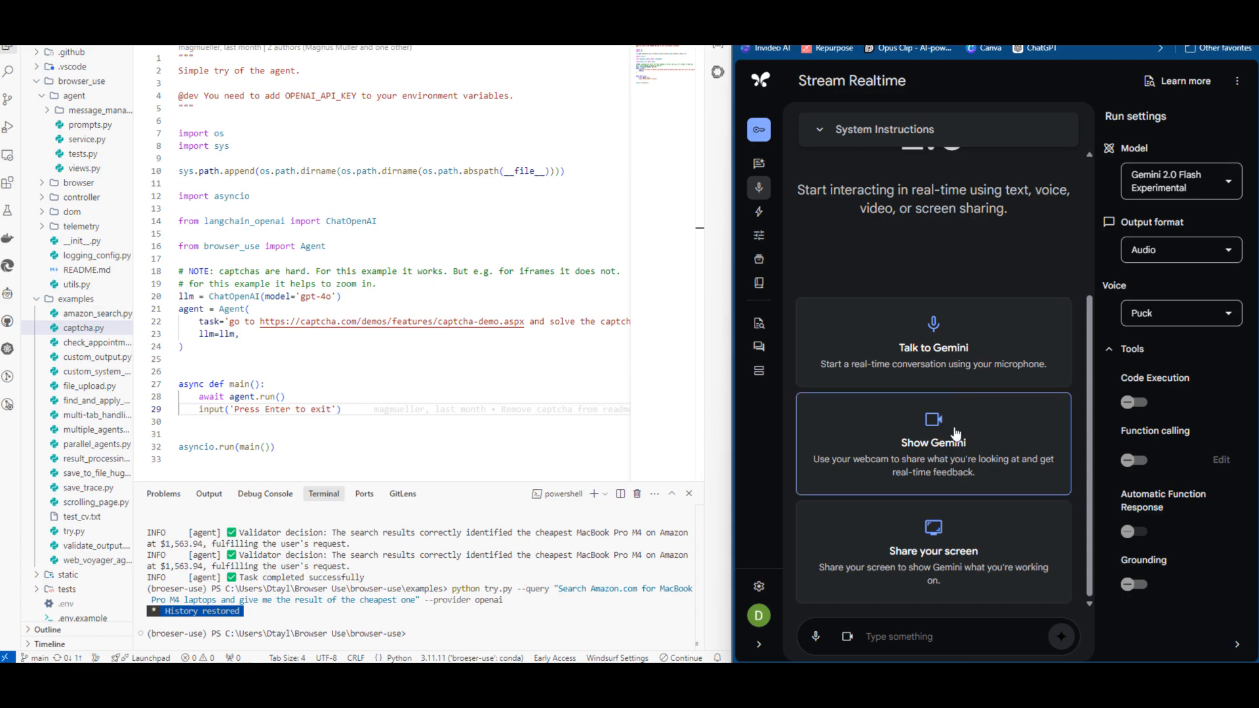
mouse_move(946, 472)
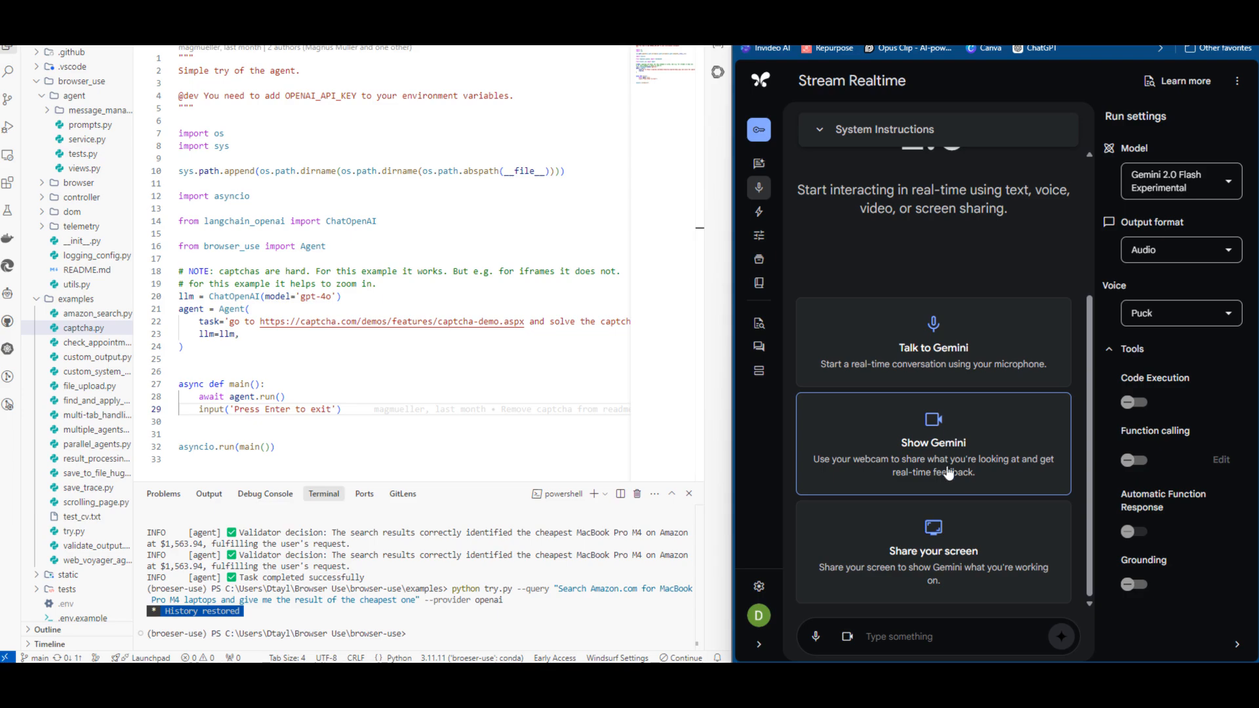
mouse_move(955, 464)
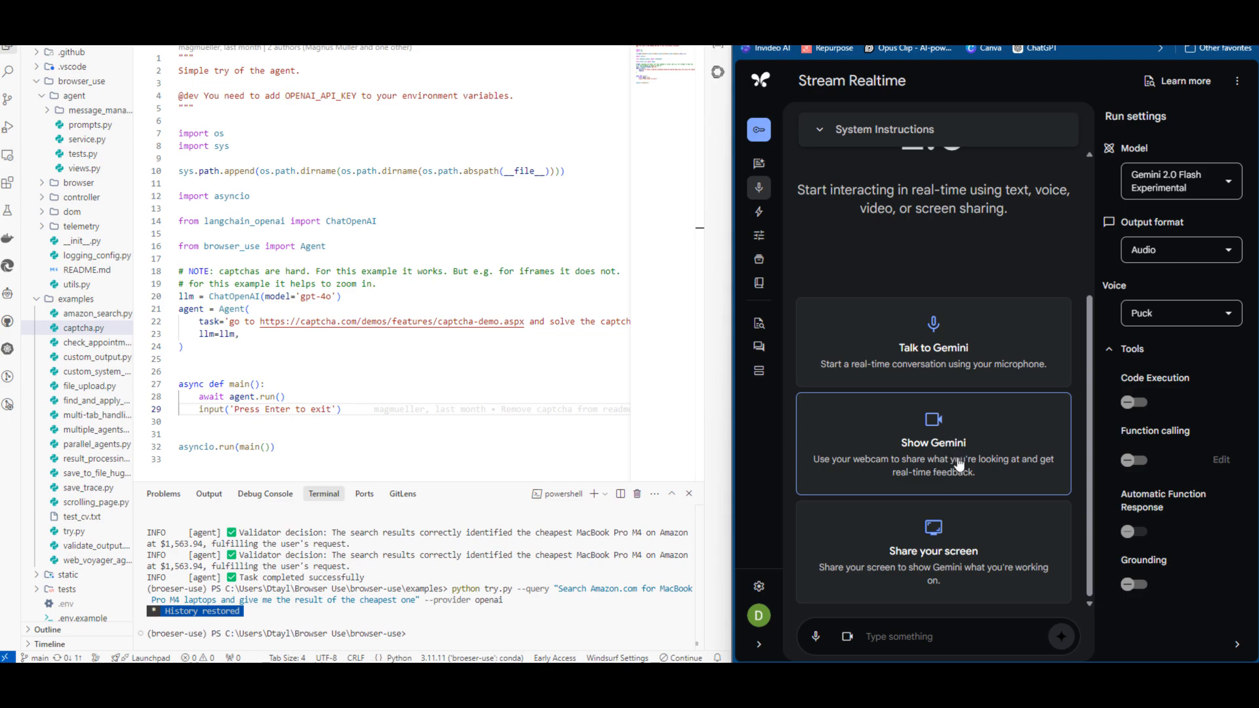
mouse_move(956, 456)
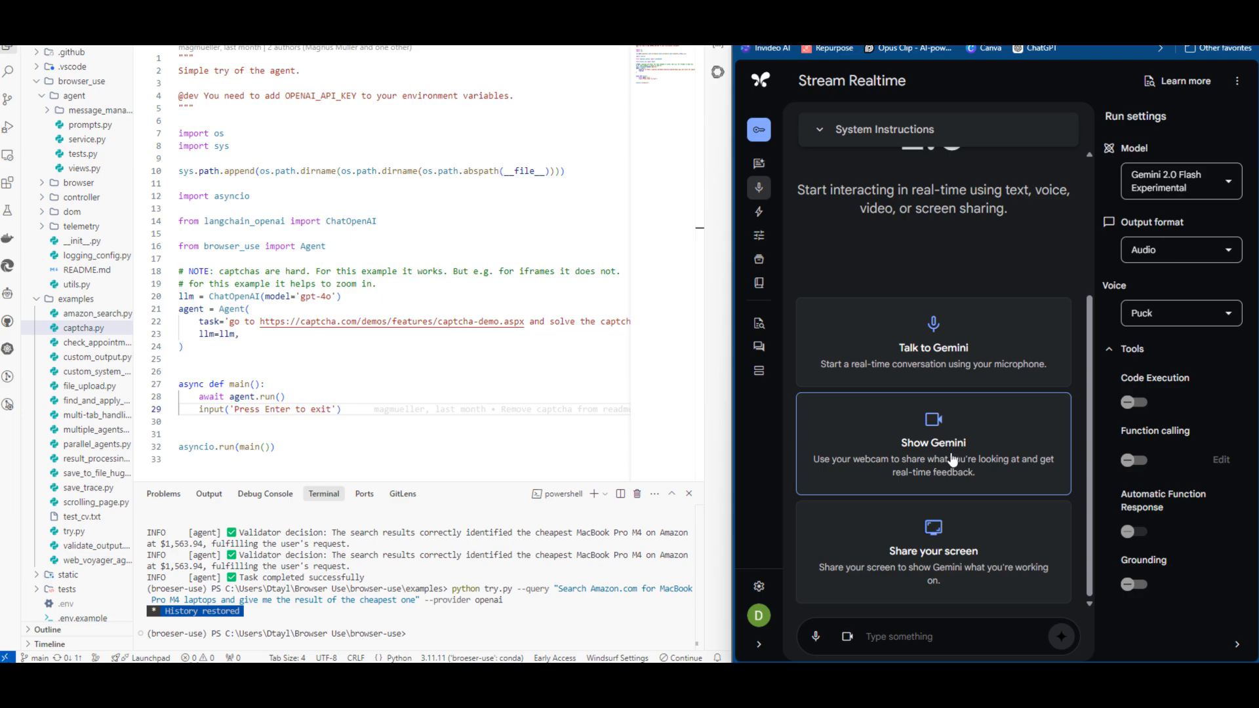
mouse_move(947, 465)
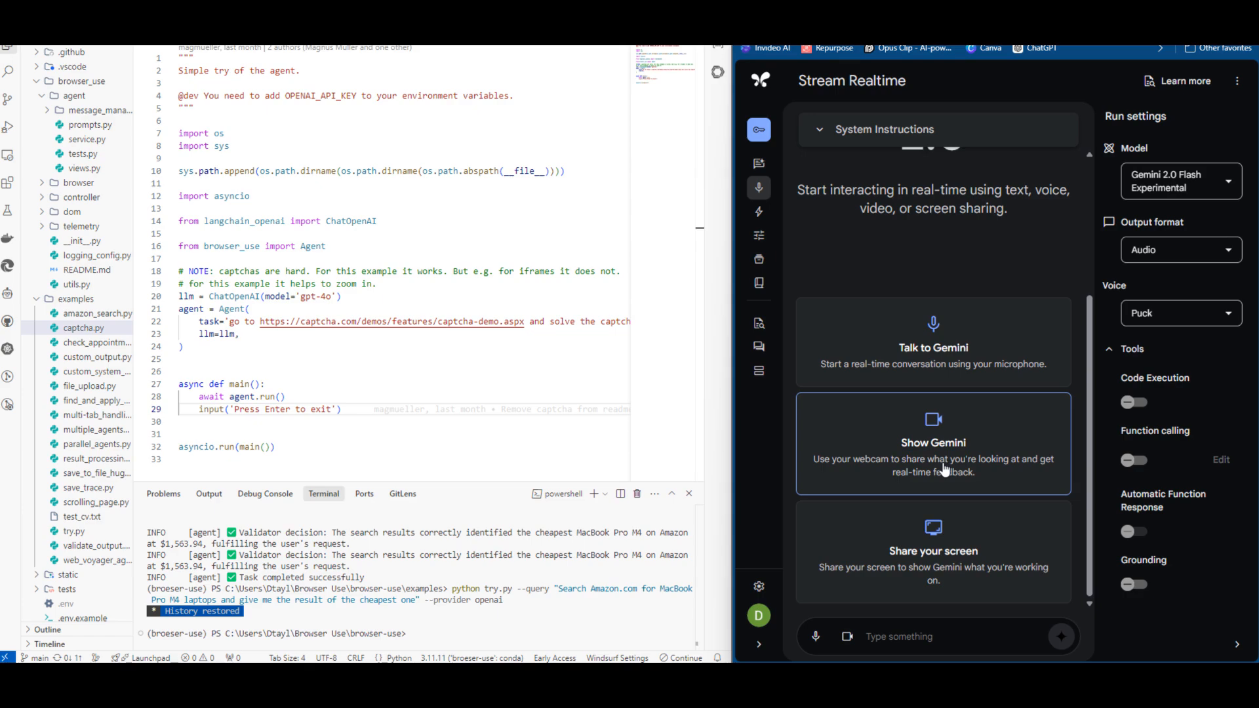
mouse_move(928, 485)
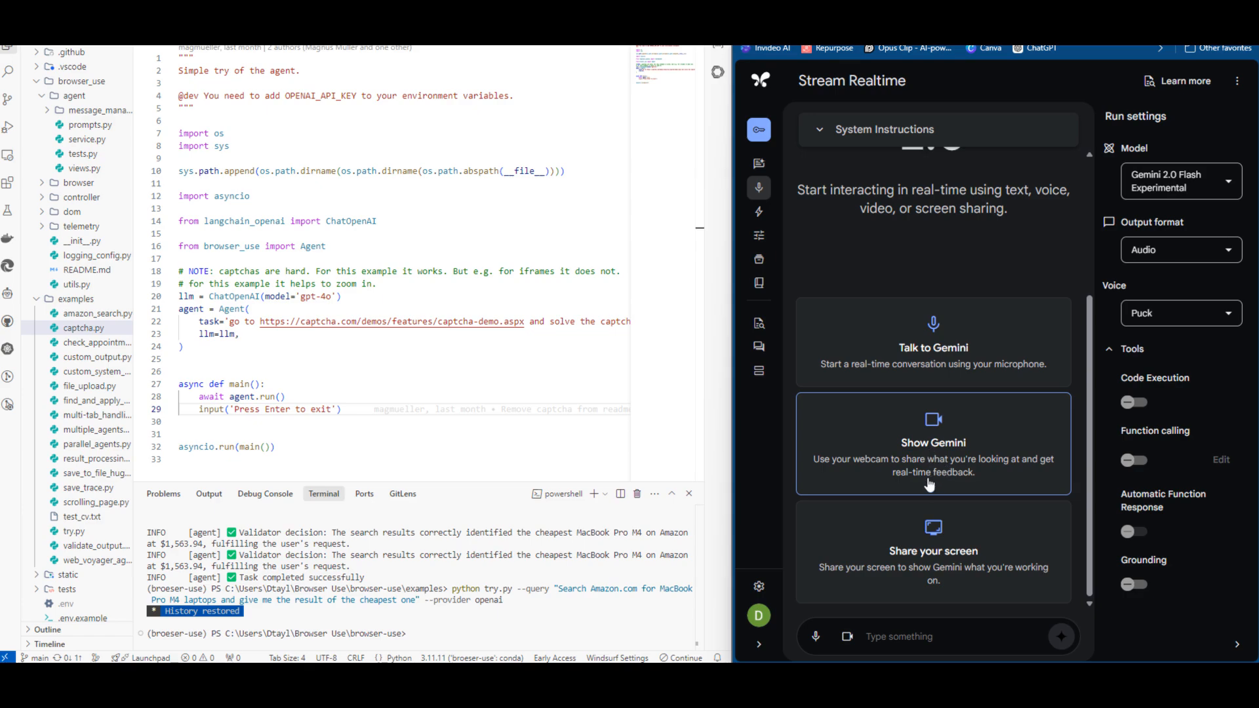
mouse_move(924, 485)
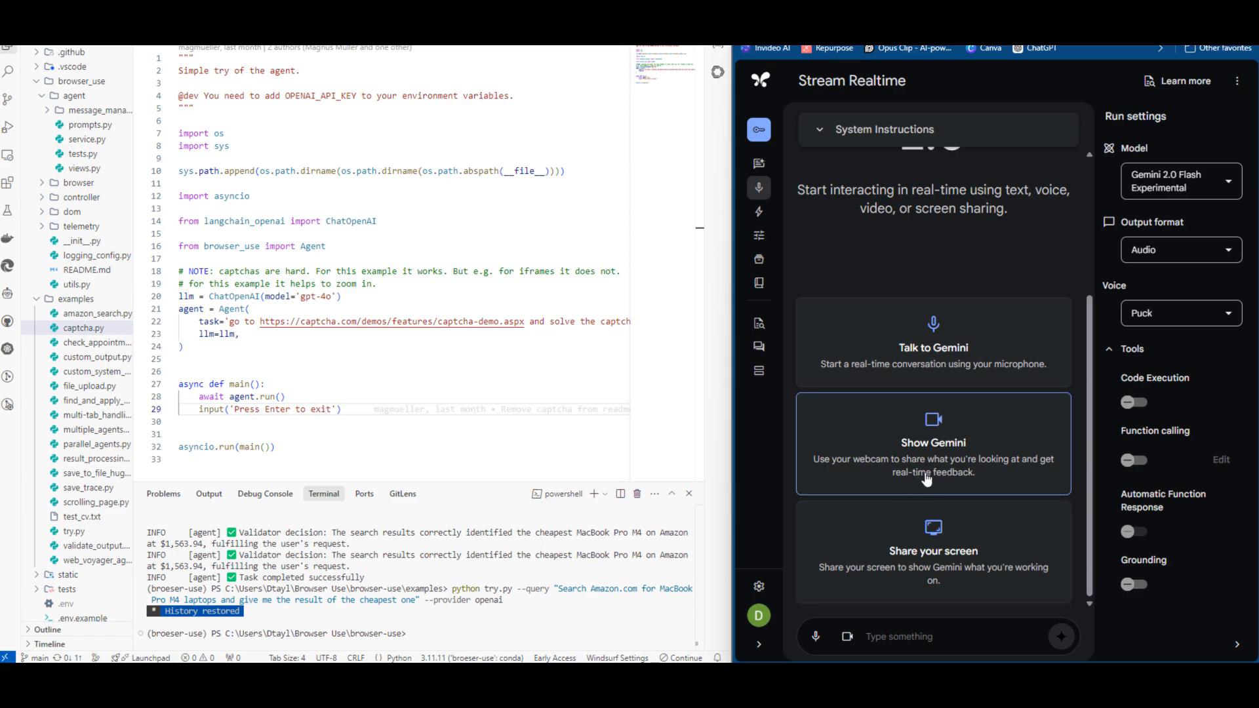
mouse_move(932, 525)
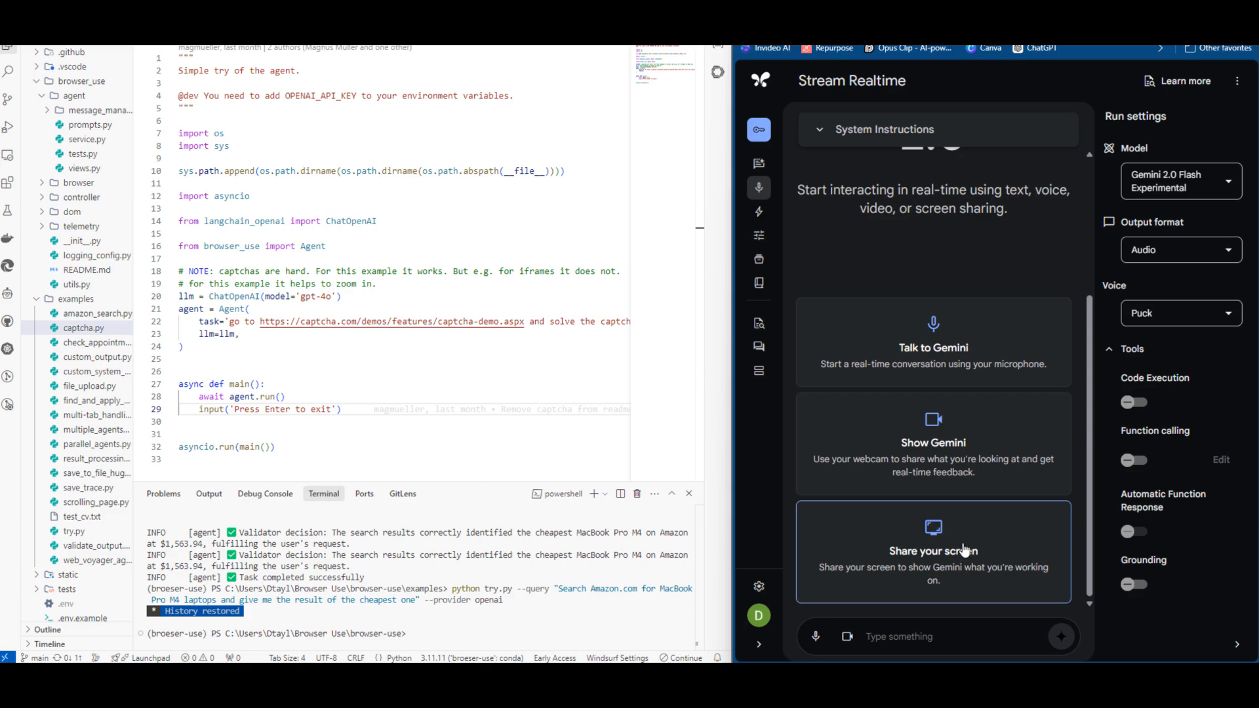
mouse_move(966, 595)
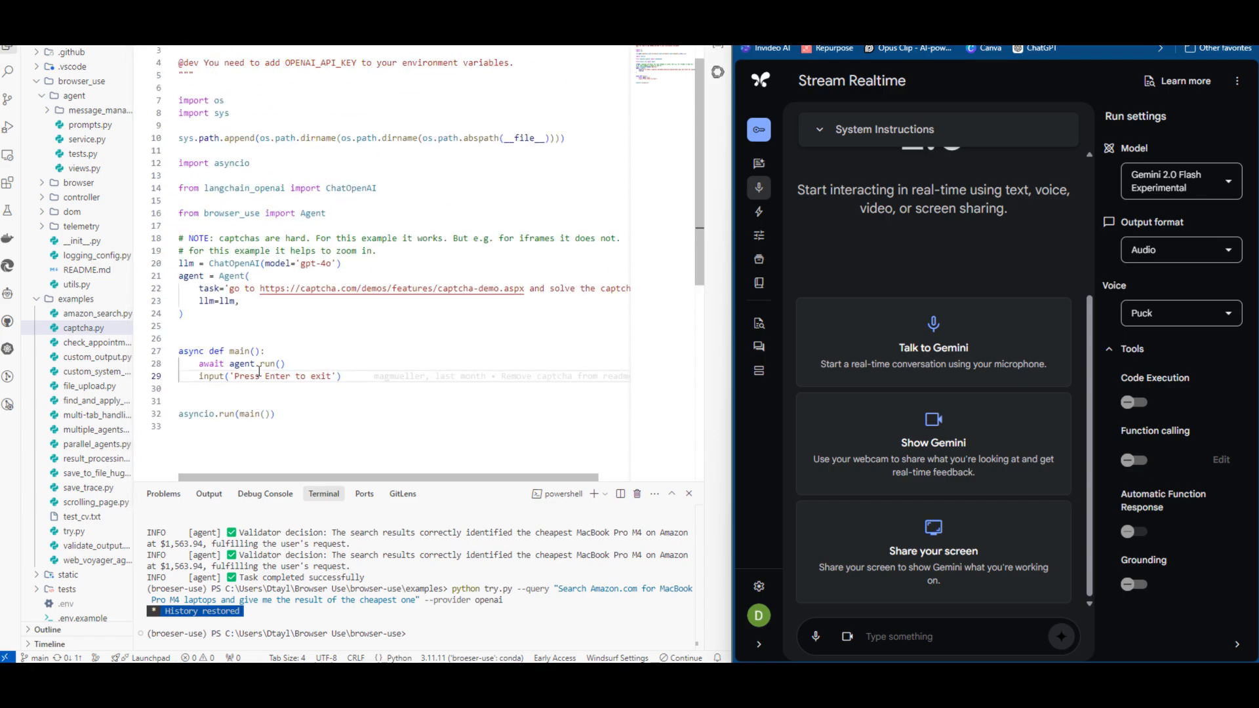
mouse_move(276, 392)
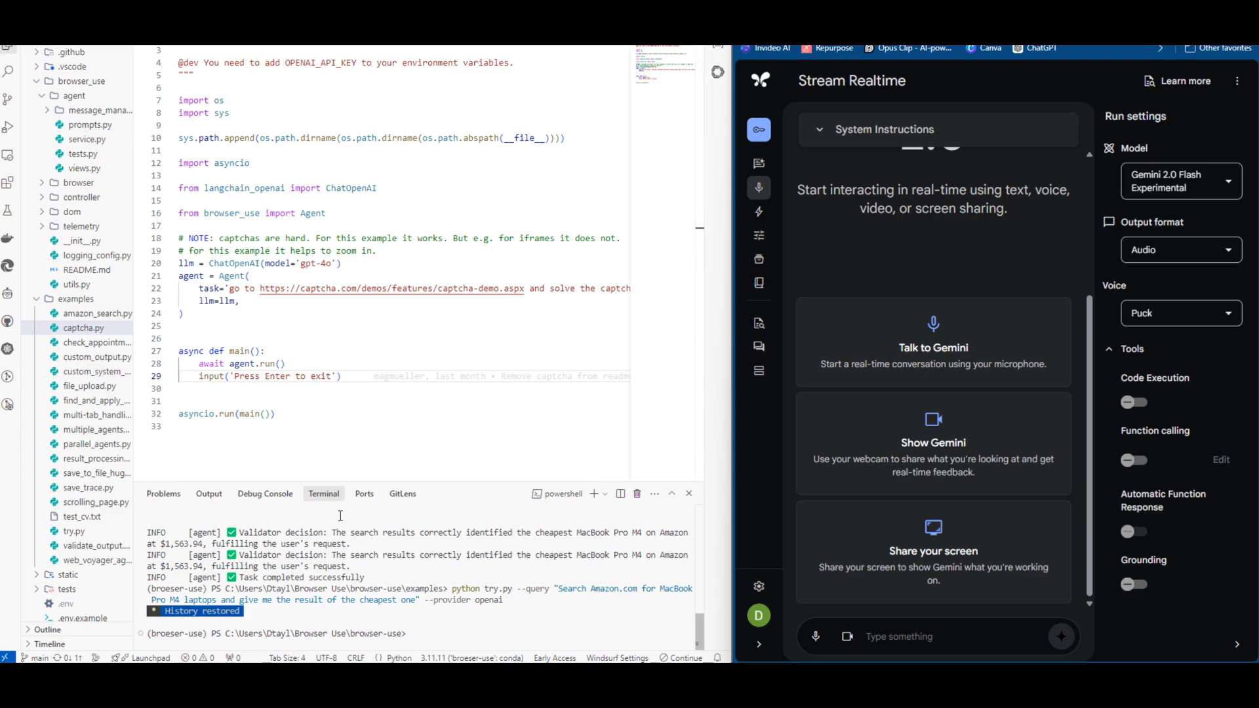
mouse_move(323, 493)
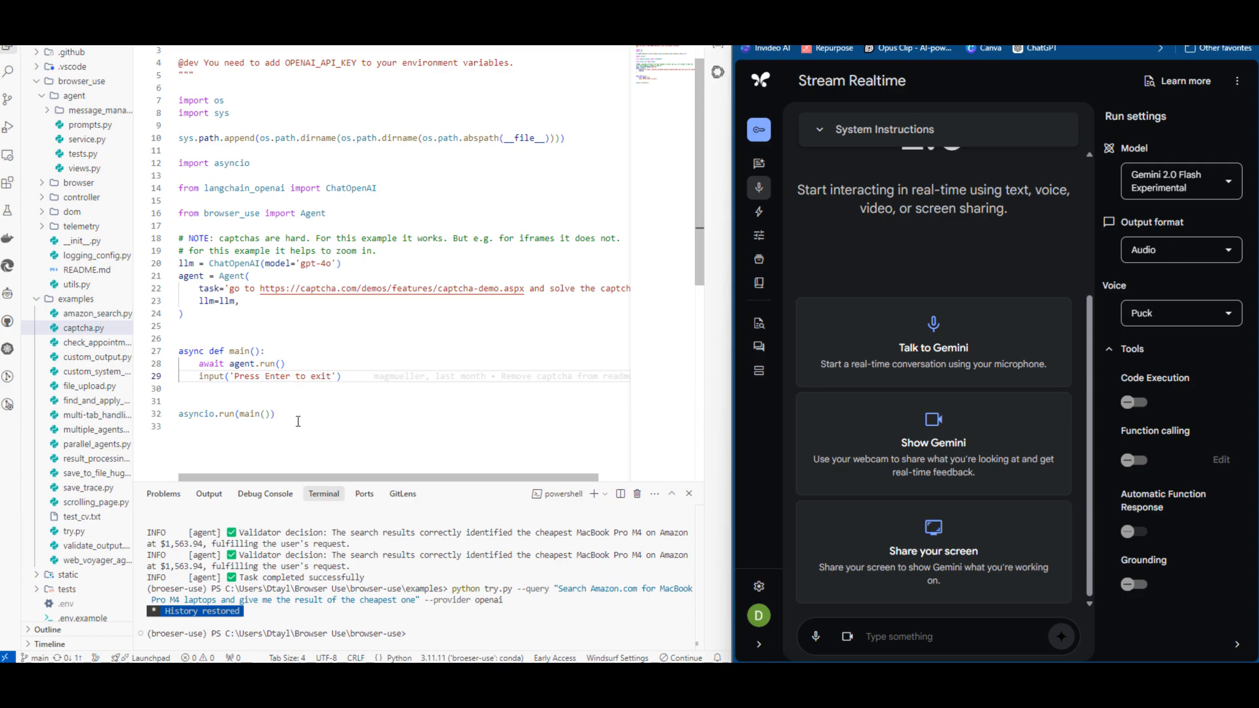
mouse_move(265, 449)
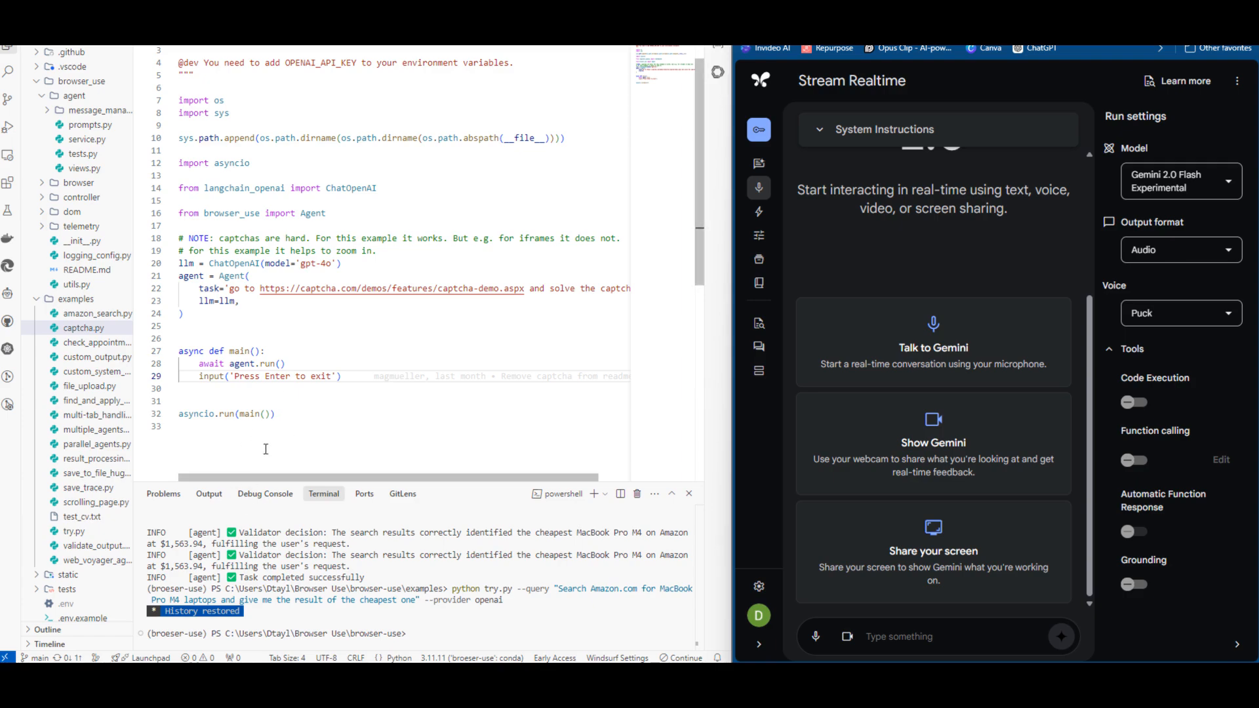
mouse_move(294, 448)
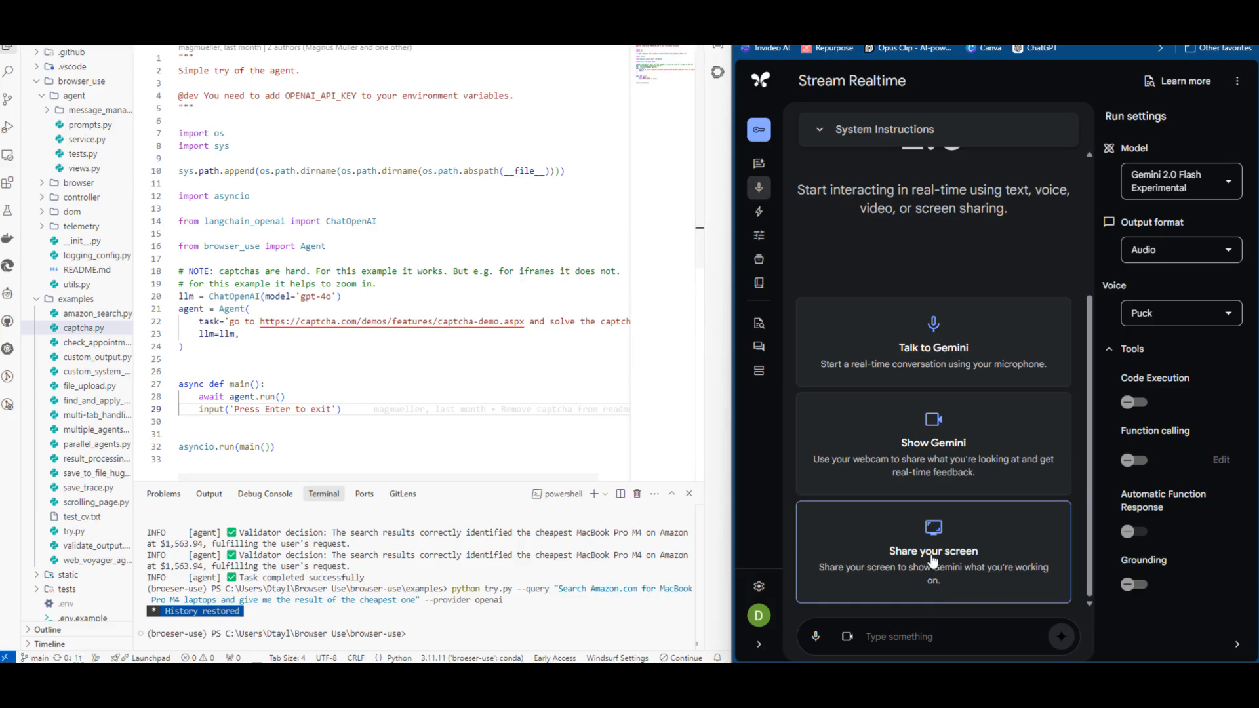
mouse_move(927, 570)
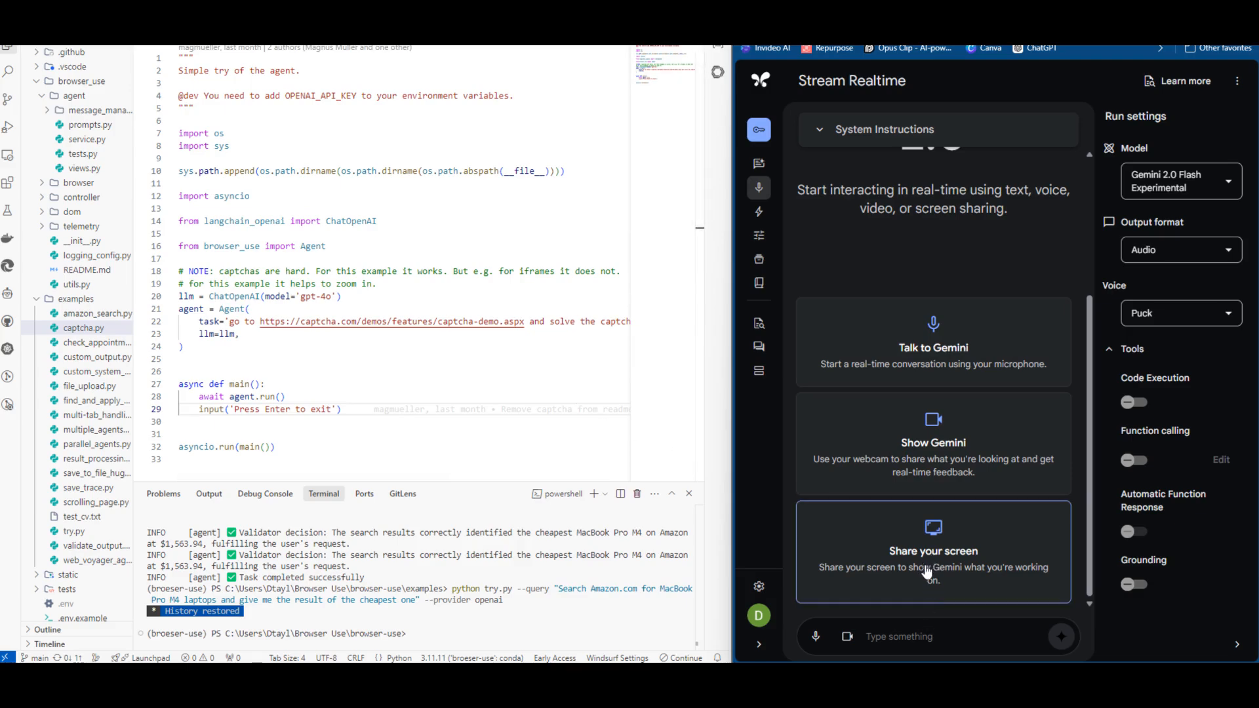
left_click(932, 552)
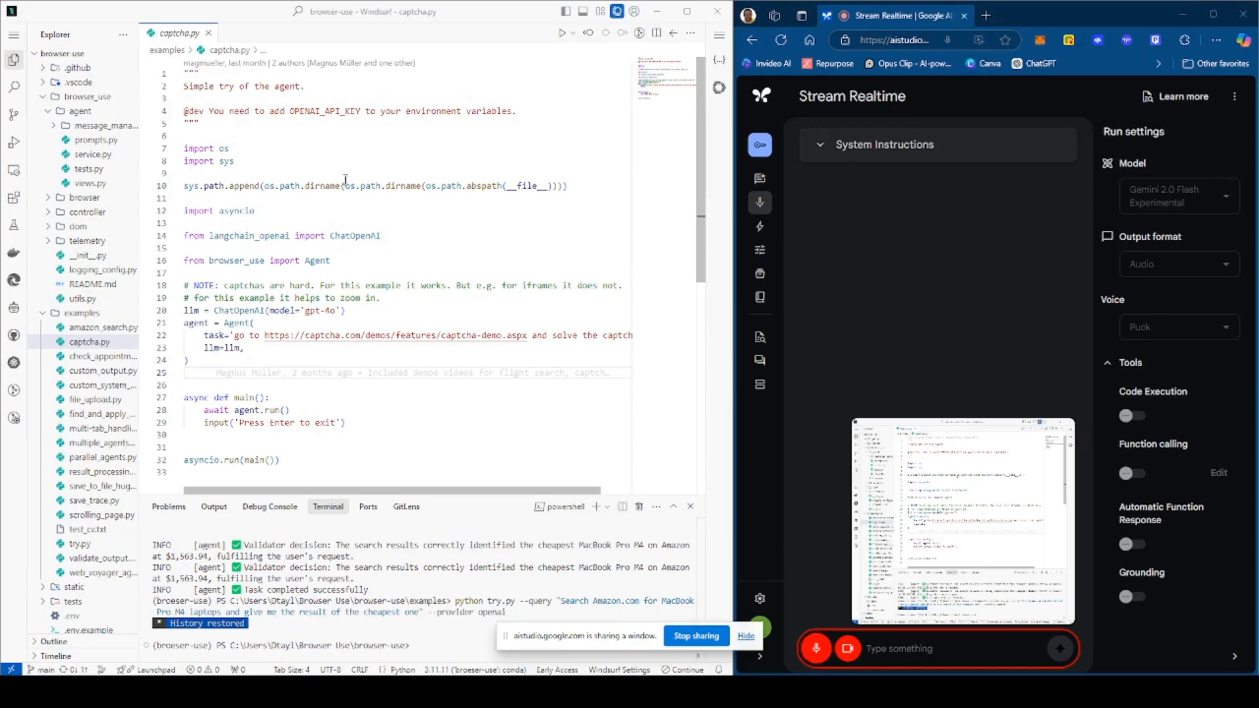
mouse_move(395, 282)
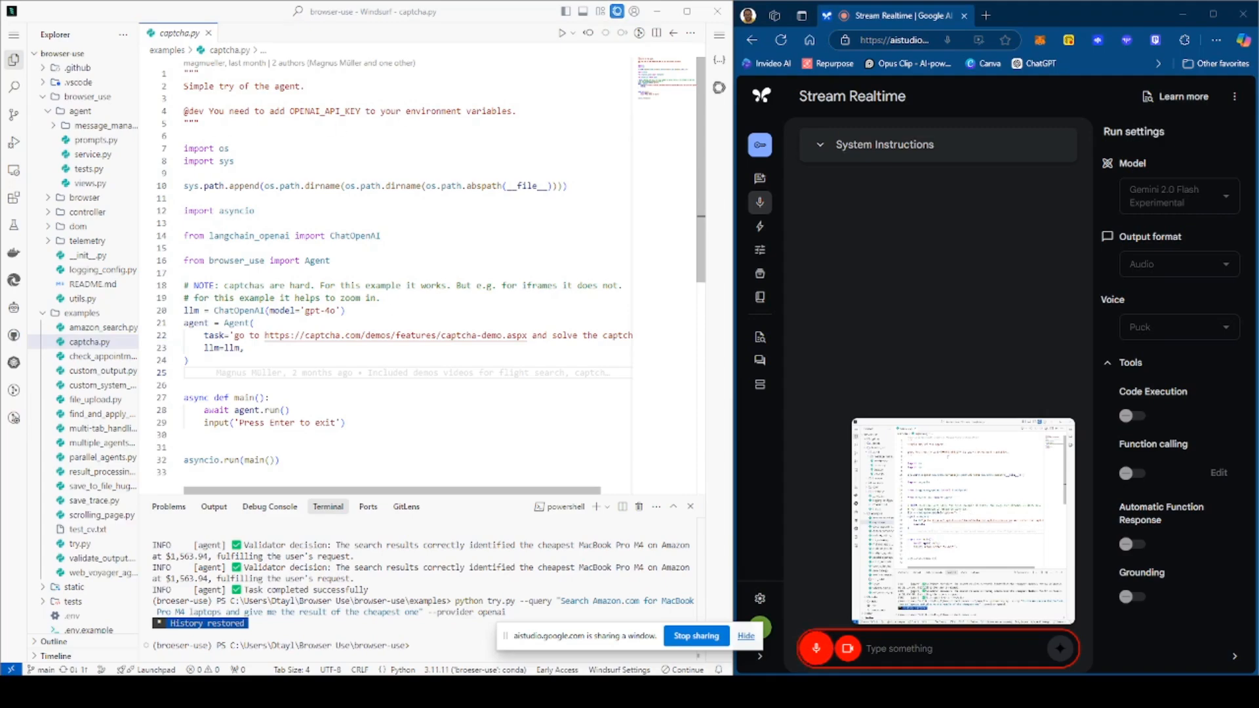
left_click(241, 173)
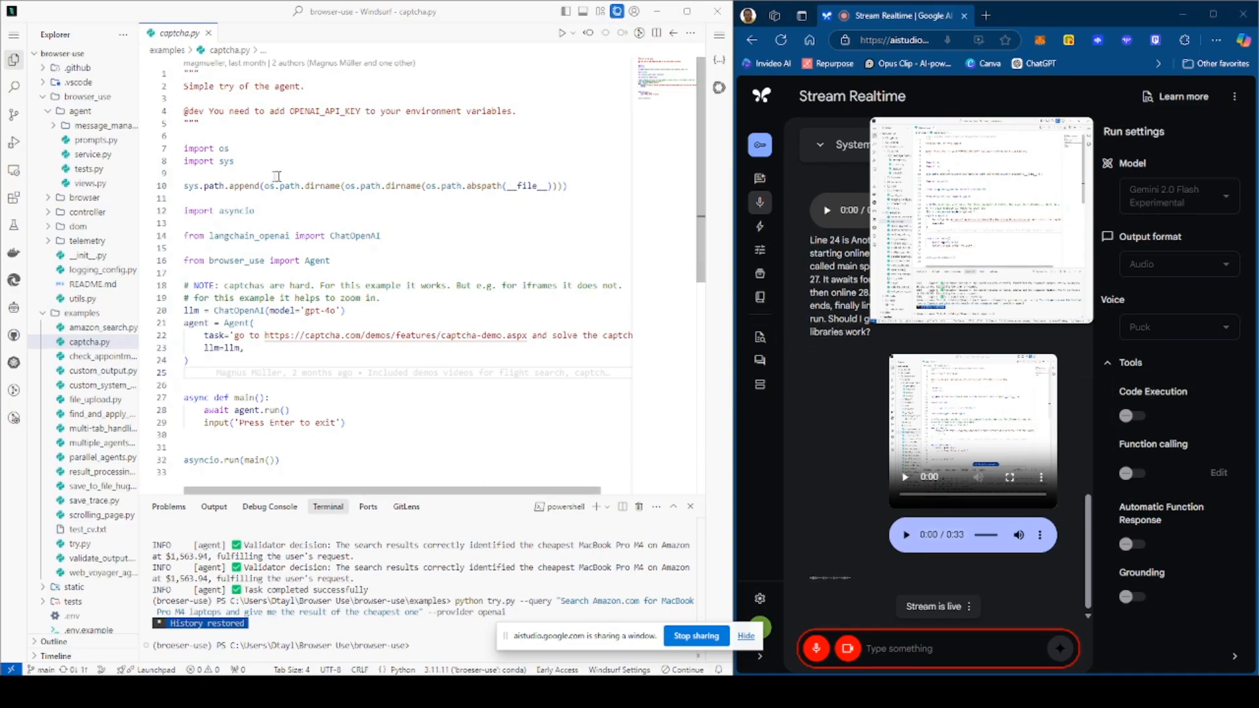
mouse_move(303, 128)
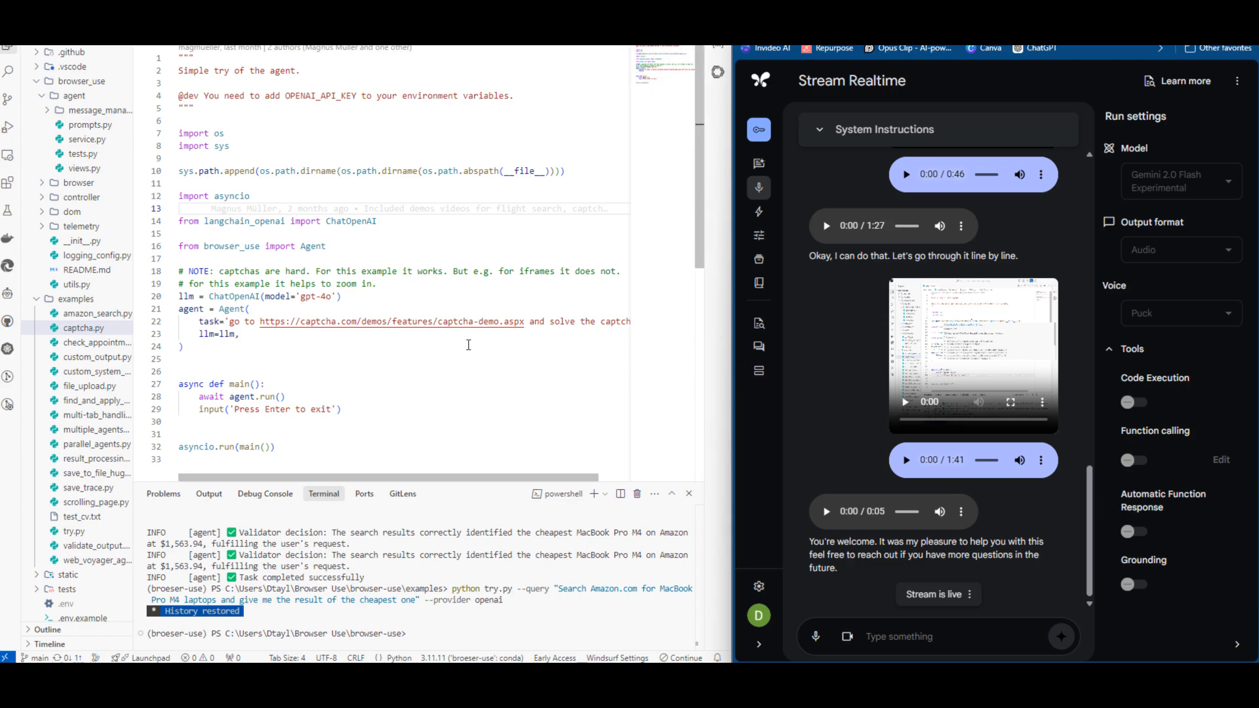
Scroll the chat down to read Gemini's closing 'You're welcome' reply
scroll("down", 3)
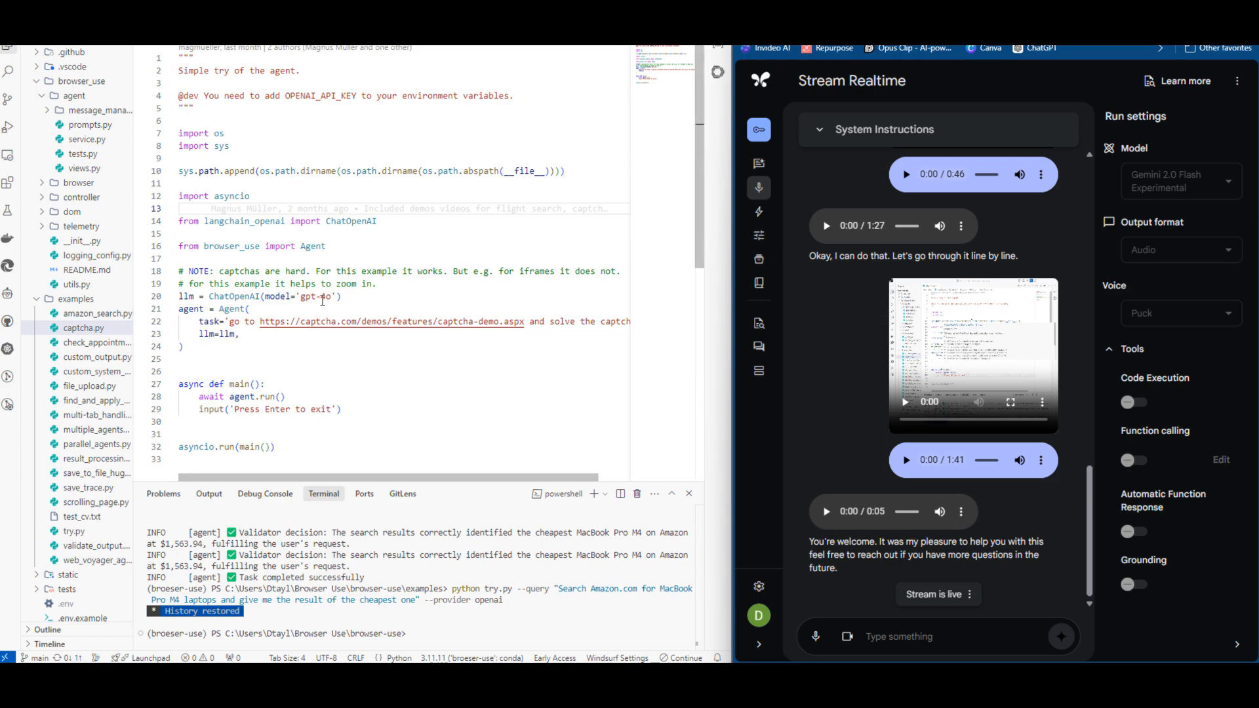
mouse_move(314, 373)
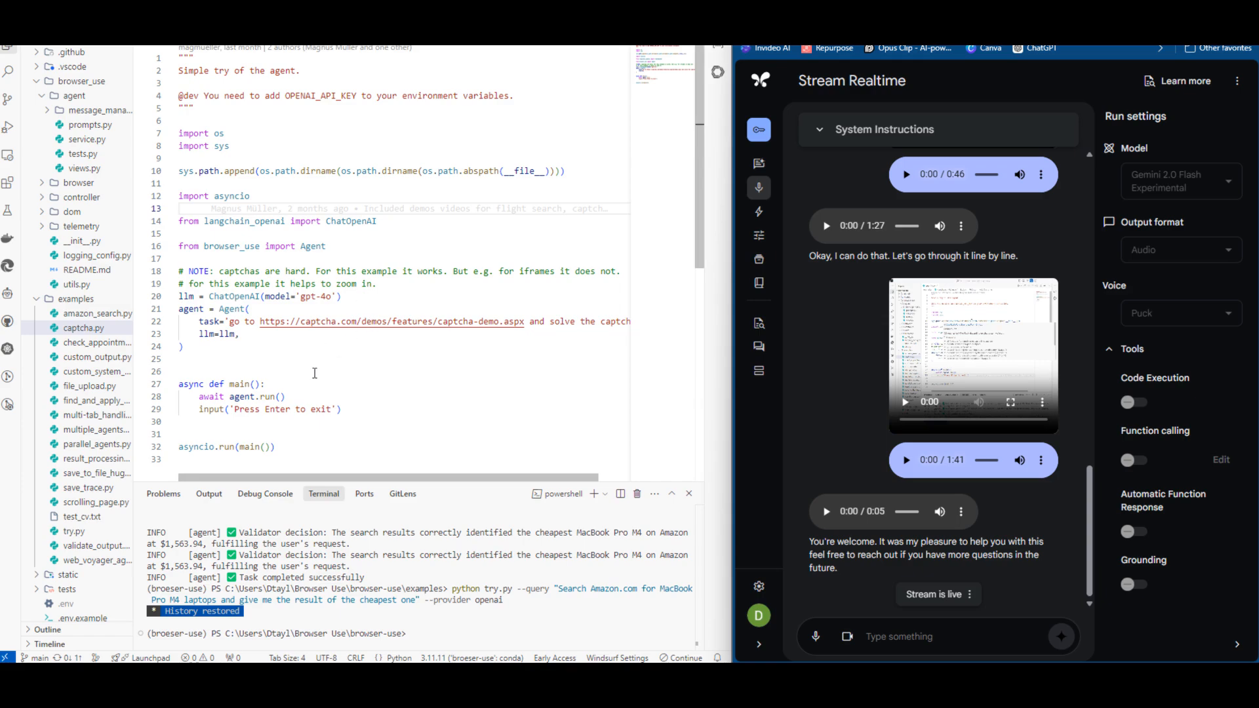